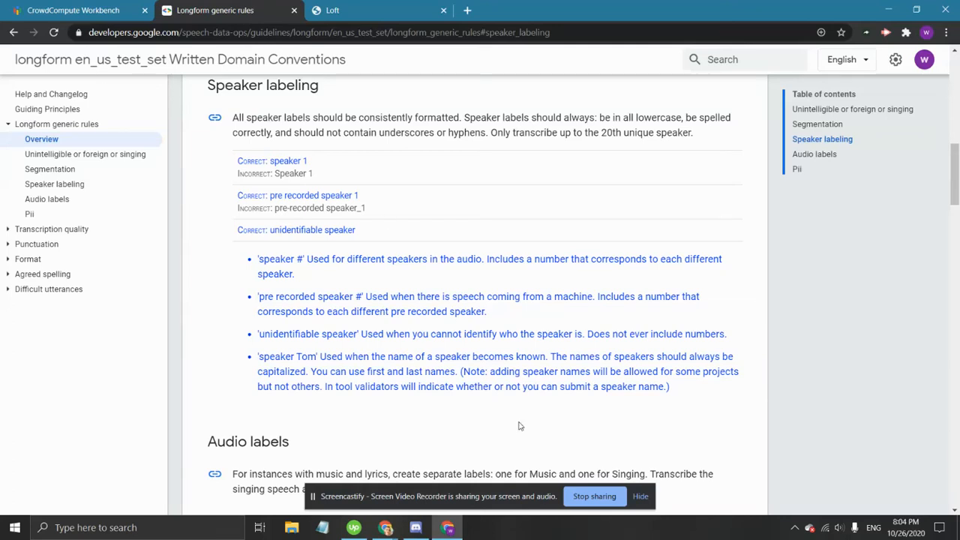
mouse_move(251, 337)
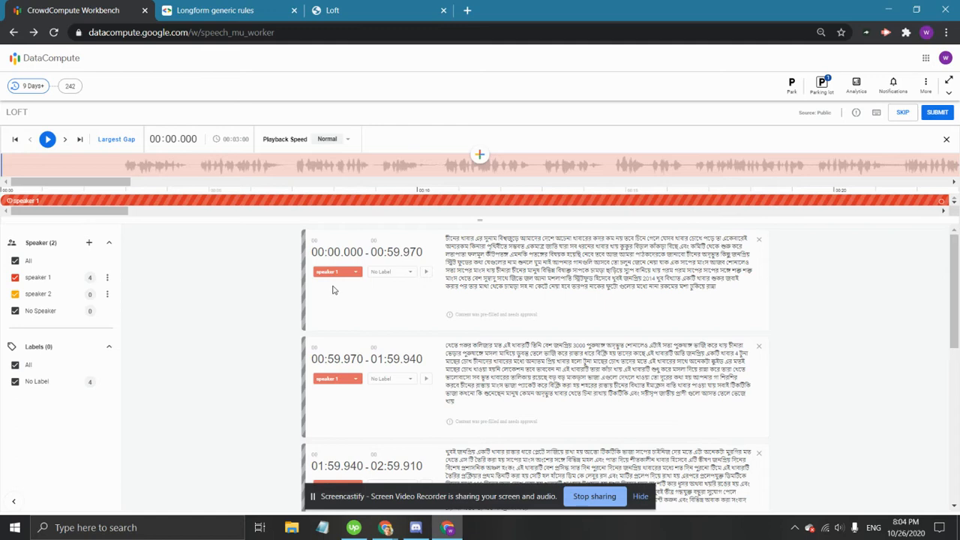
mouse_move(130, 272)
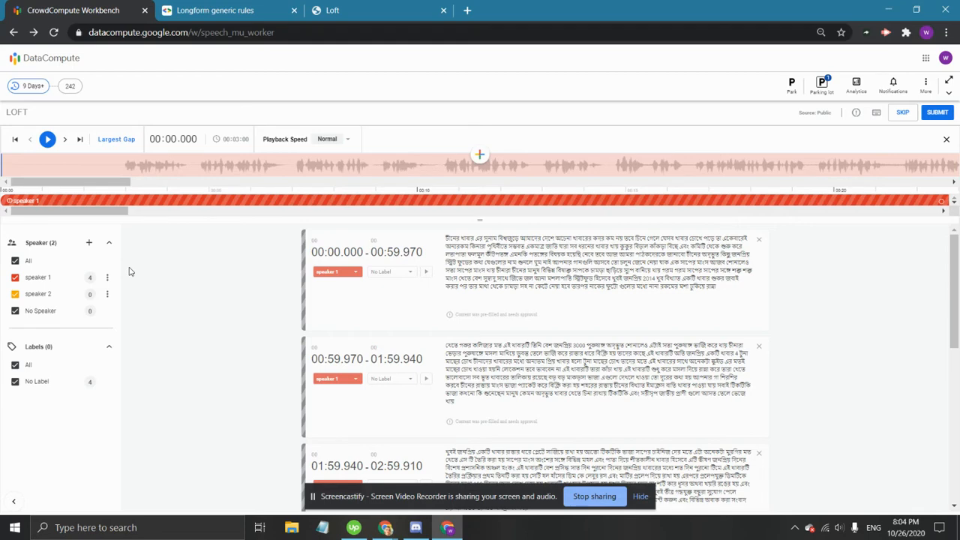
mouse_move(114, 282)
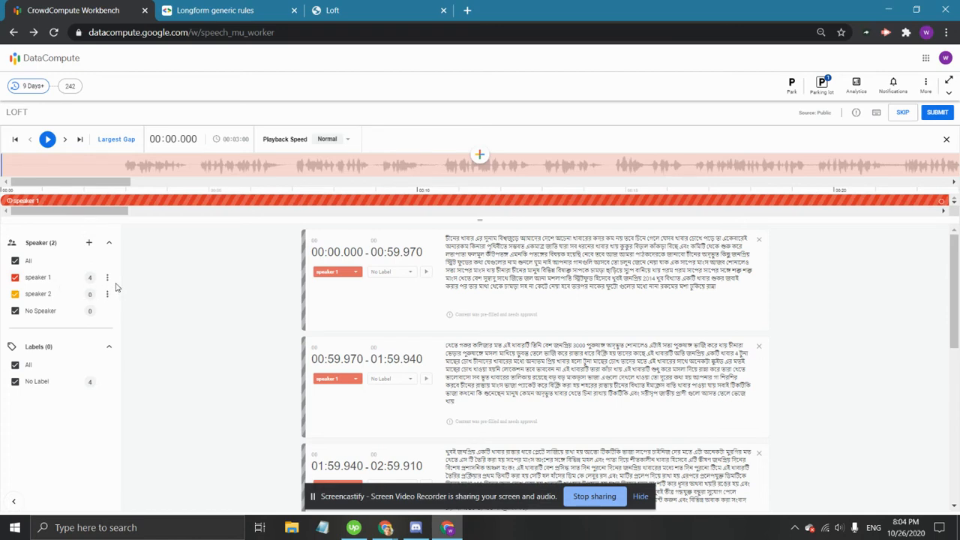
- Rename speaker 1 to 'speaker John Smith' in the Speaker Name field
click(107, 278)
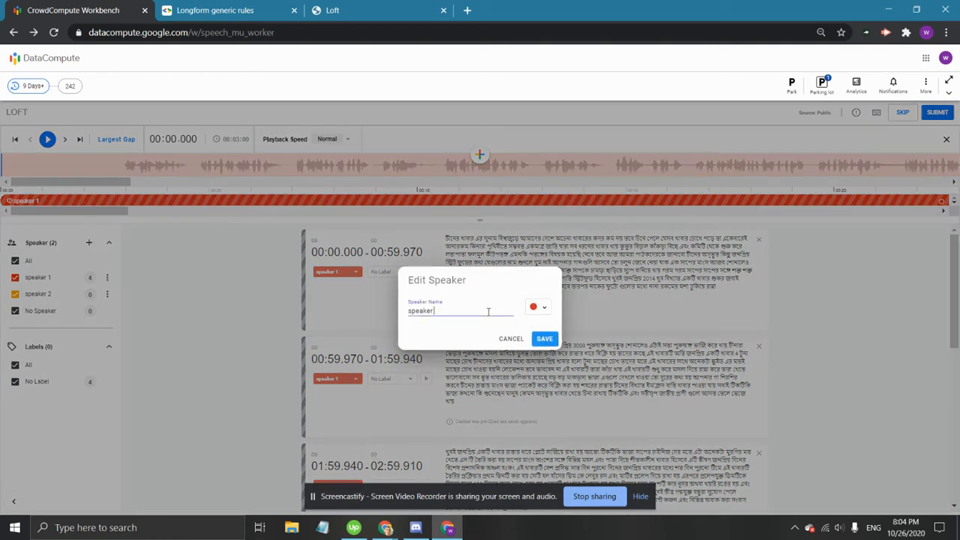
text(John S)
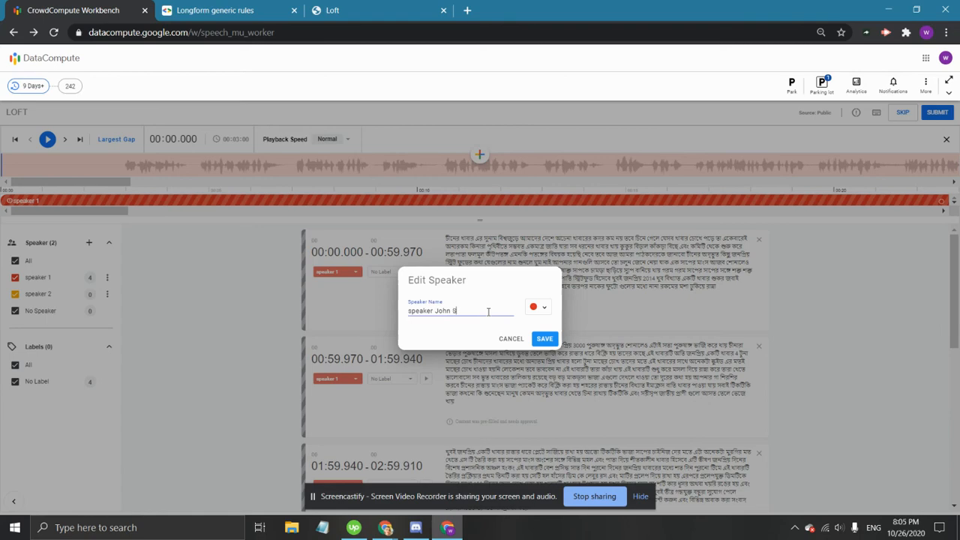
text(mith)
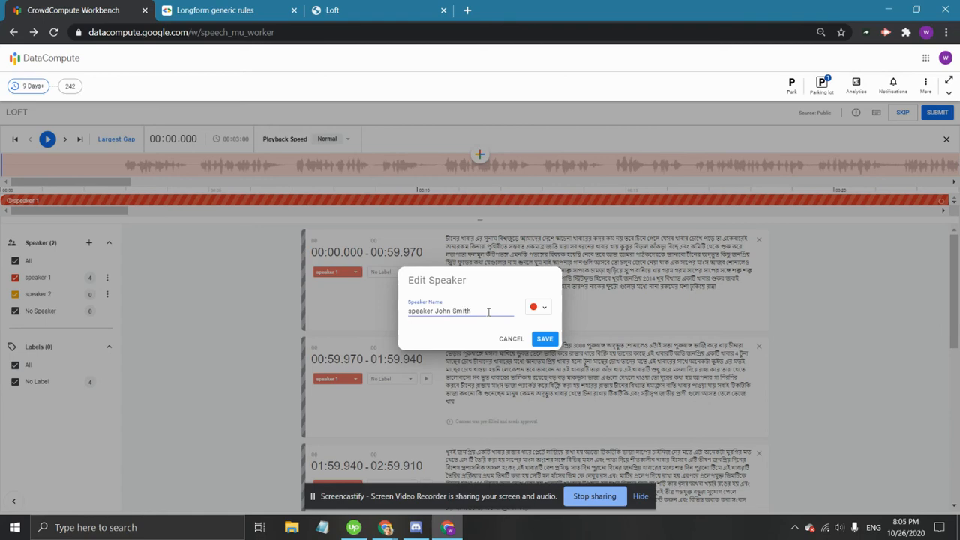